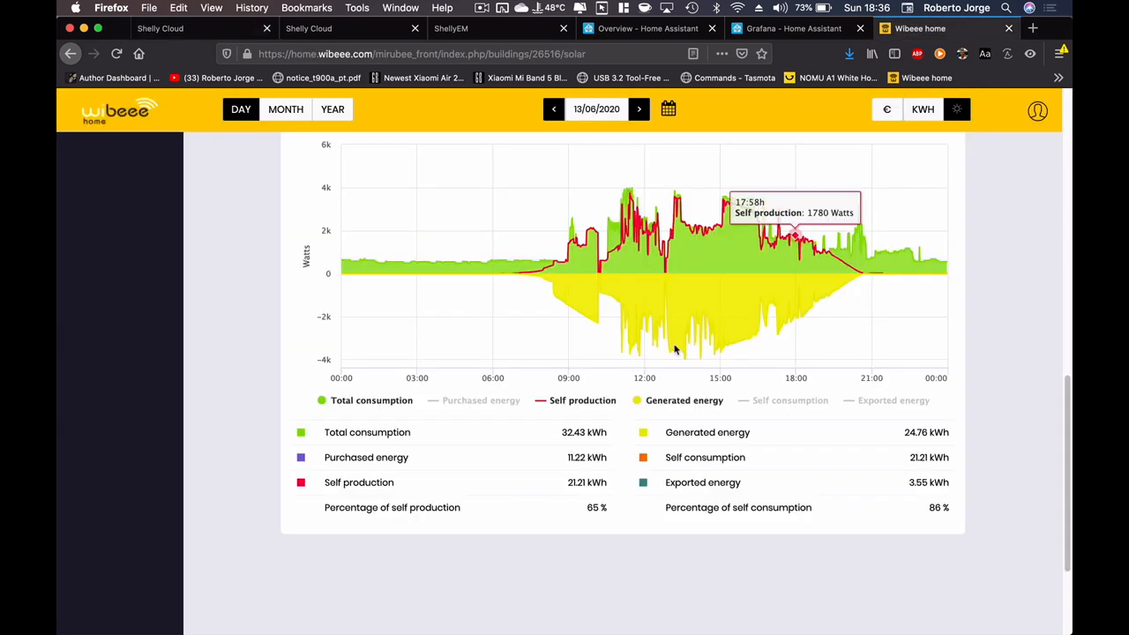
pyautogui.moveTo(594, 316)
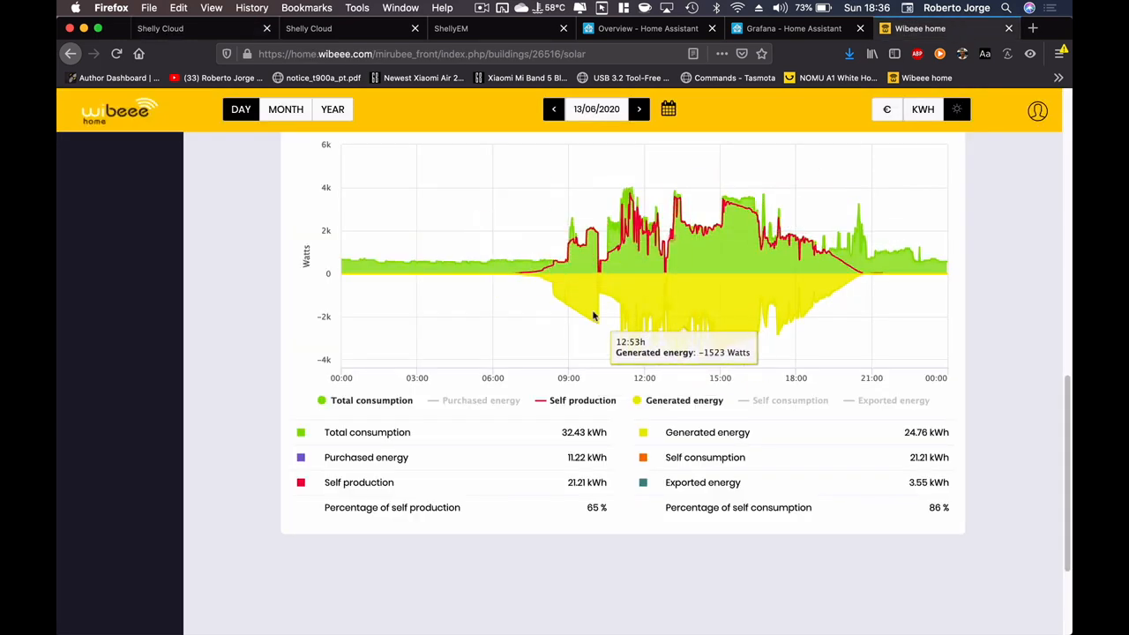
pyautogui.moveTo(847, 228)
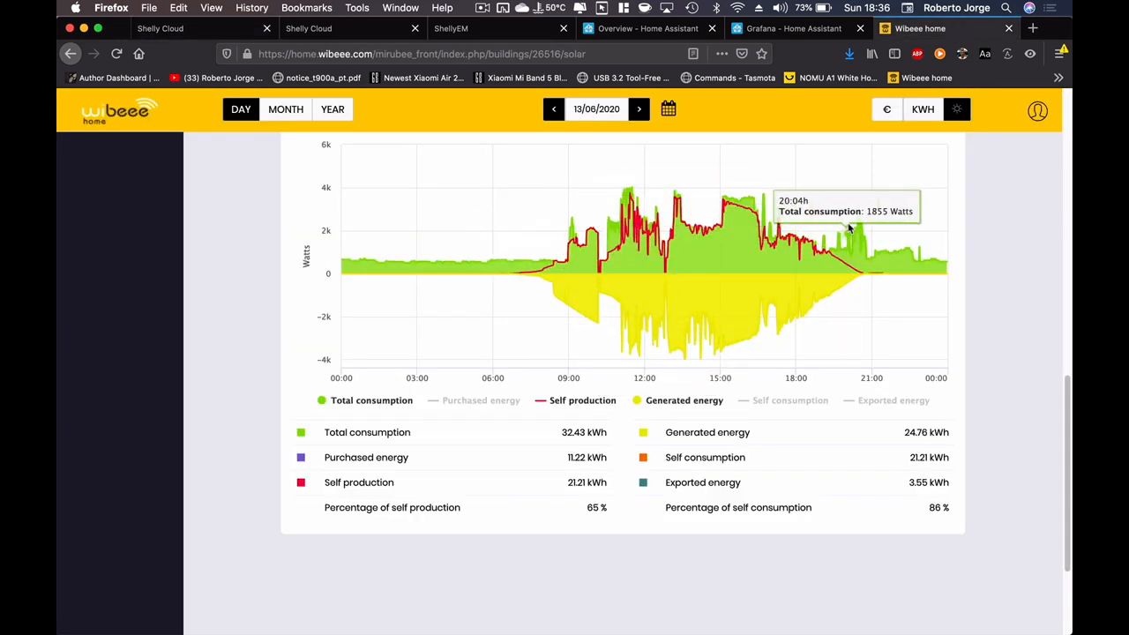
# - Switch to Home Assistant's Shelly EM Grafana panel of consumption and solar PV
pyautogui.click(649, 28)
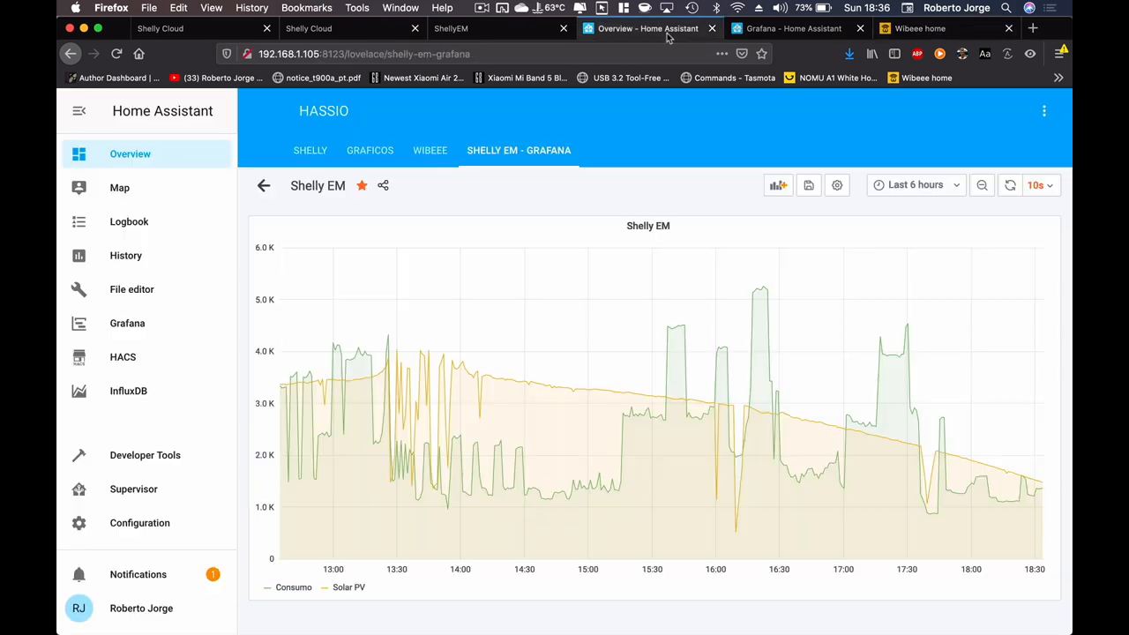